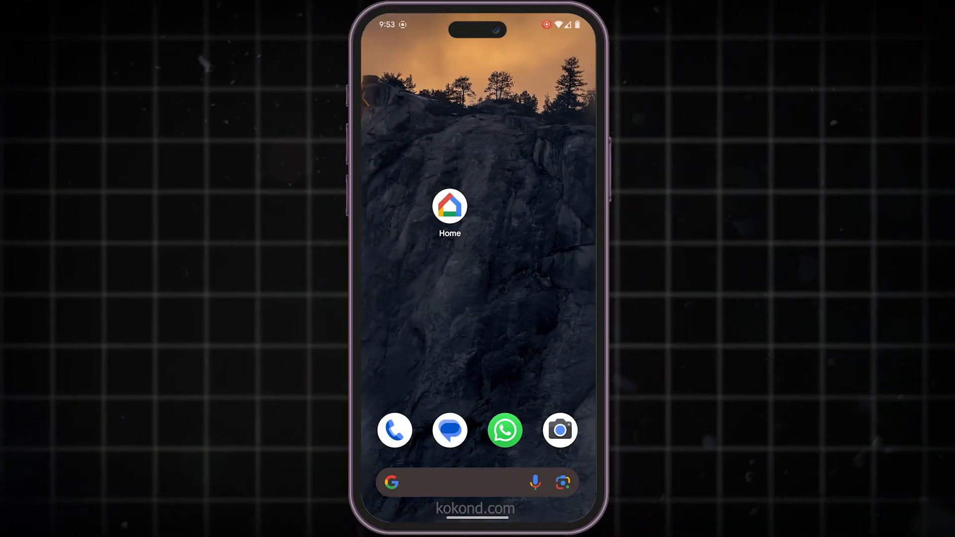
# Launch Google Home and reach the Settings page's Home features list
pyautogui.click(448, 206)
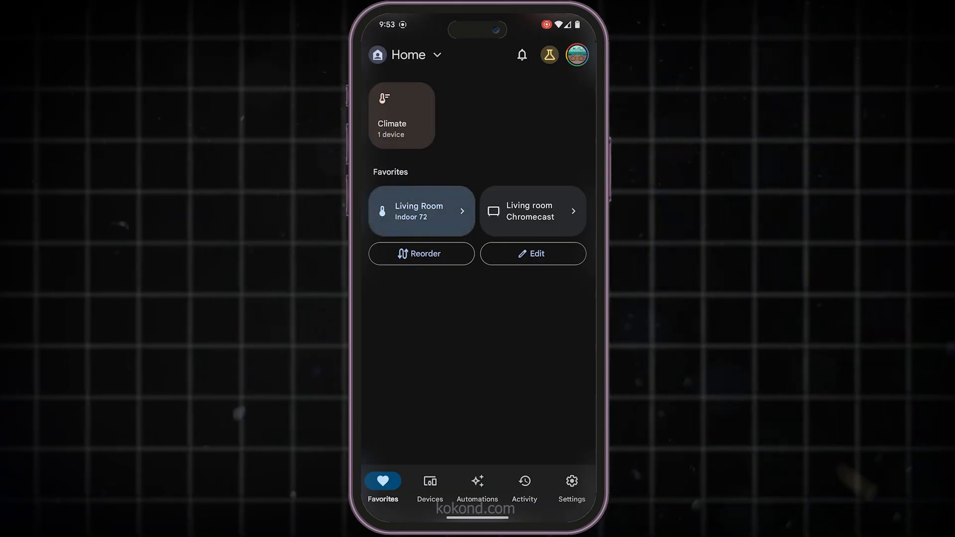
pyautogui.click(570, 484)
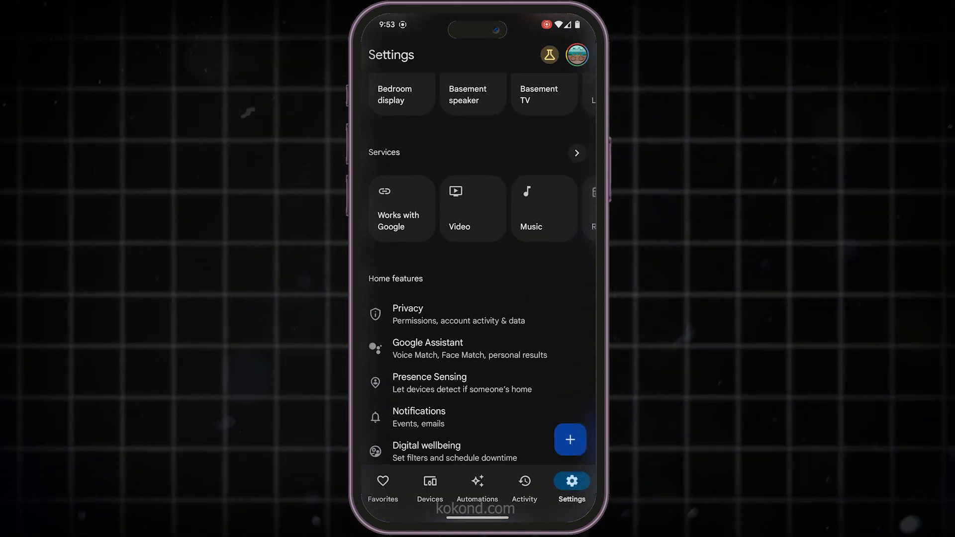
pyautogui.scroll(-3)
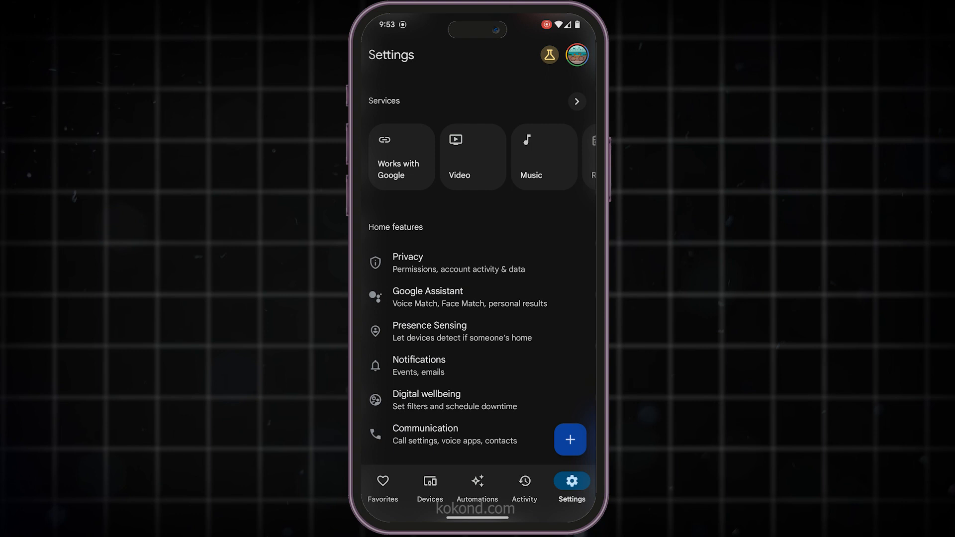
# Open Google Assistant under Home features, then its full Assistant settings
pyautogui.click(427, 296)
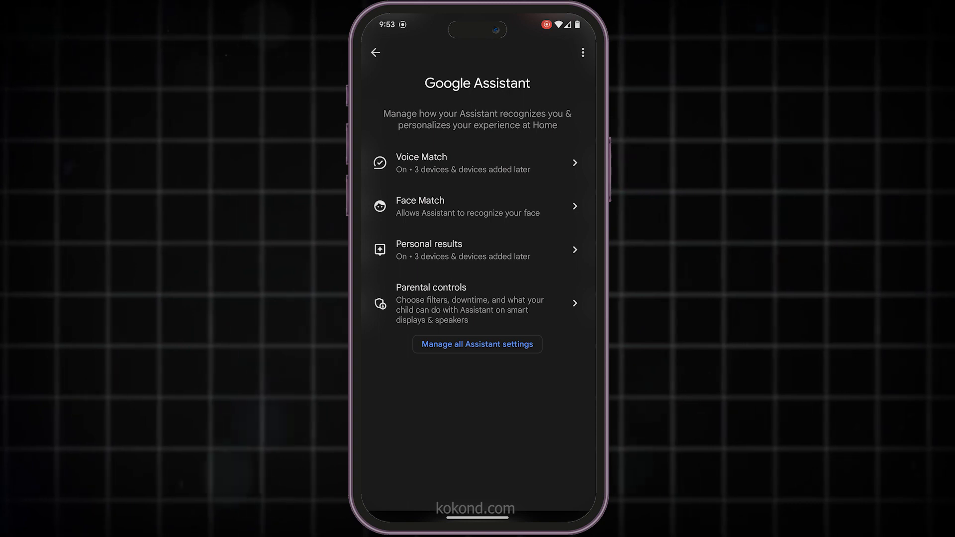
pyautogui.click(477, 344)
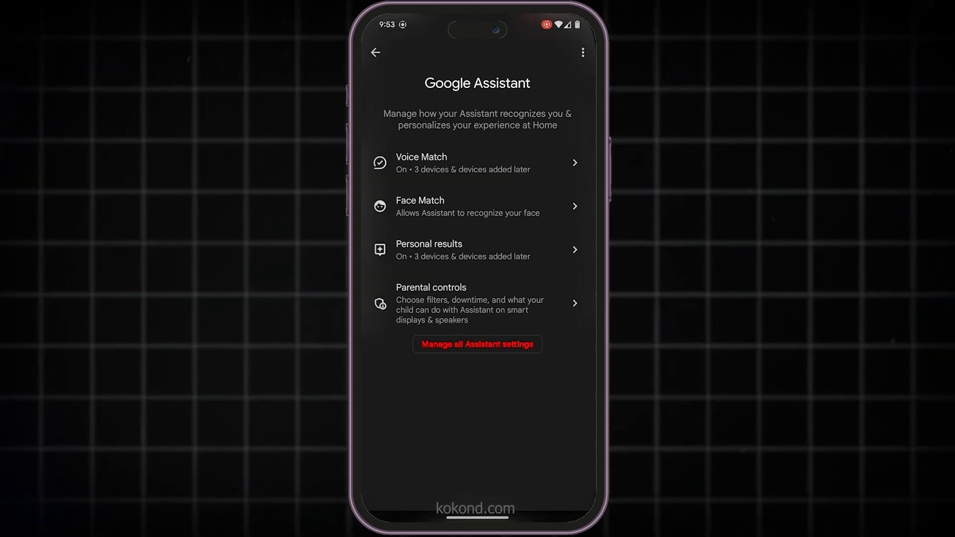
# Open Languages from the full Assistant settings, showing only English (United States)
pyautogui.click(477, 344)
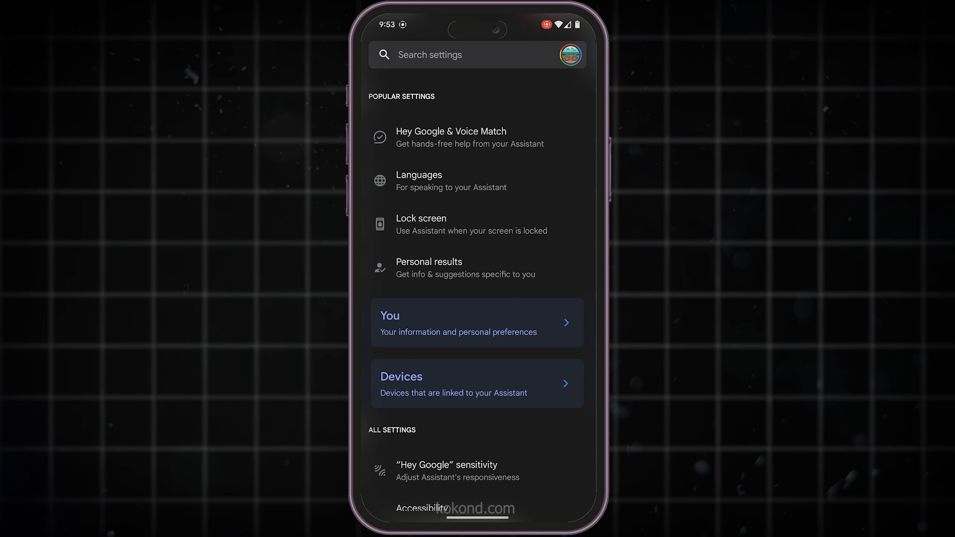
pyautogui.click(419, 182)
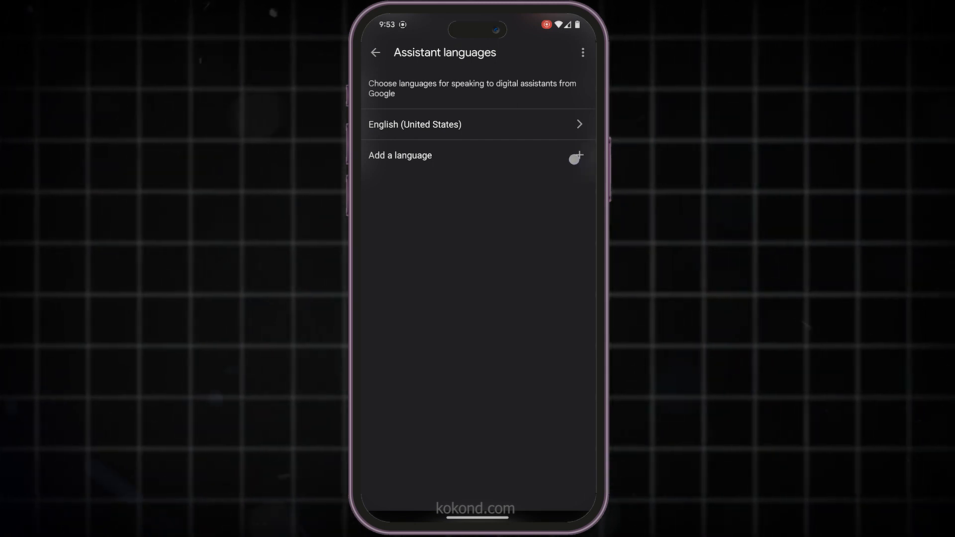
# Add dansk (Danmark) as a second Assistant language
pyautogui.click(400, 156)
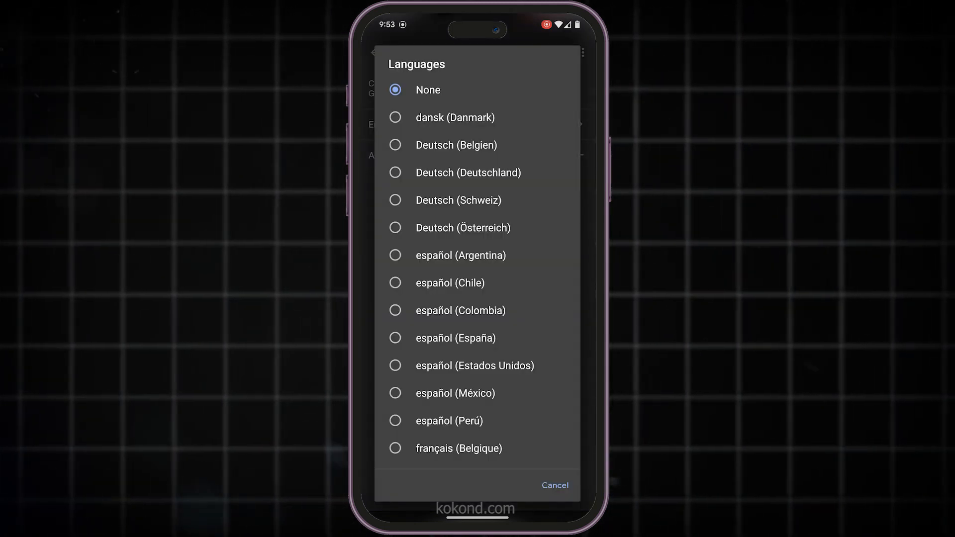
pyautogui.click(395, 117)
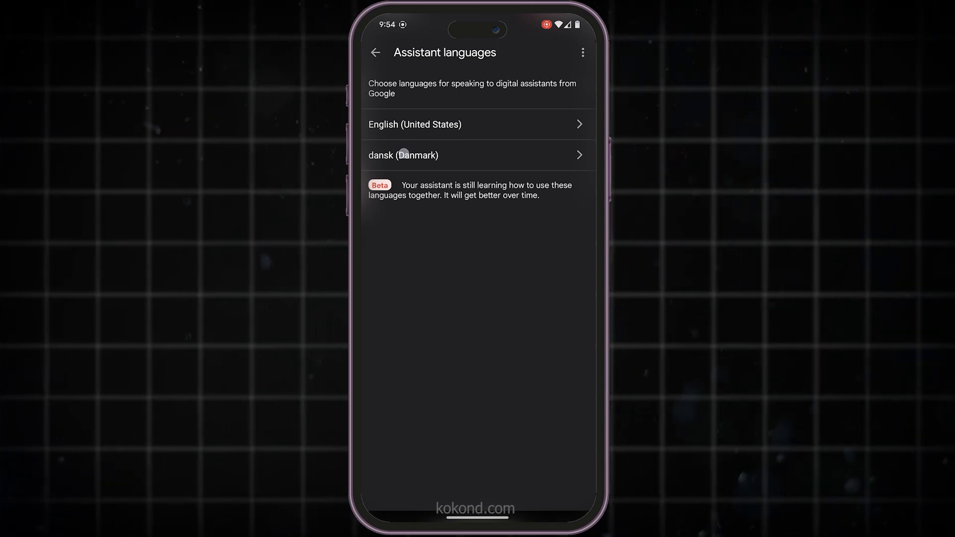
# Open the dansk (Danmark) language choices and scroll to the list's end without changing it
pyautogui.click(404, 155)
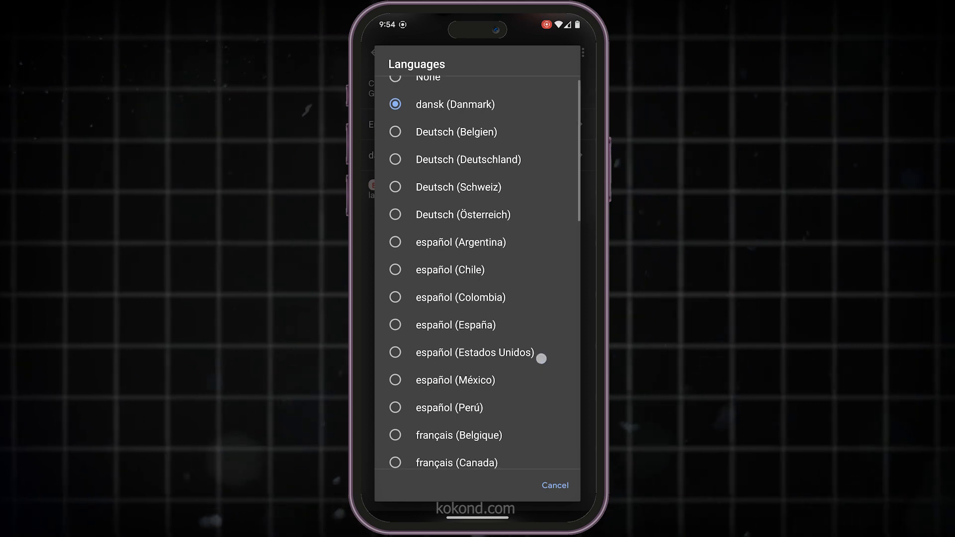
pyautogui.scroll(-3)
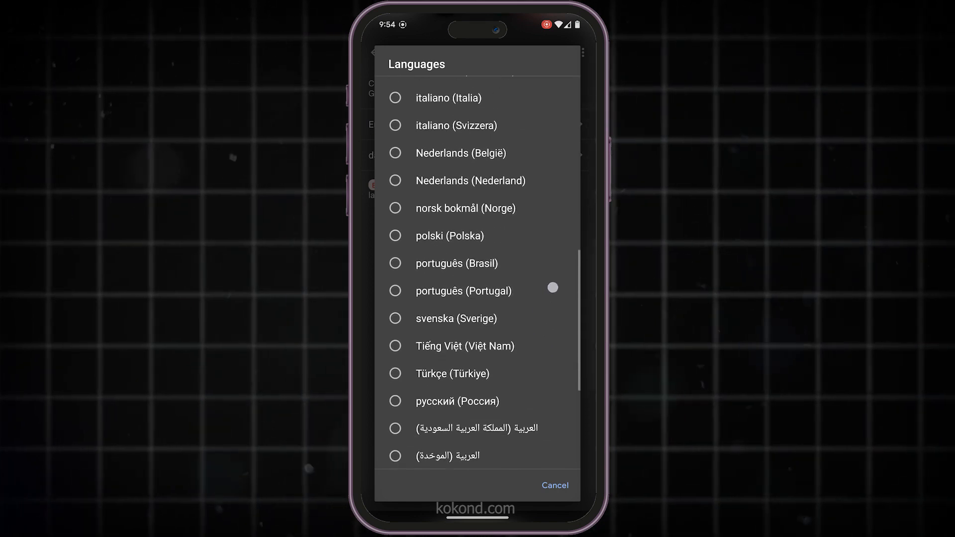
pyautogui.scroll(-3)
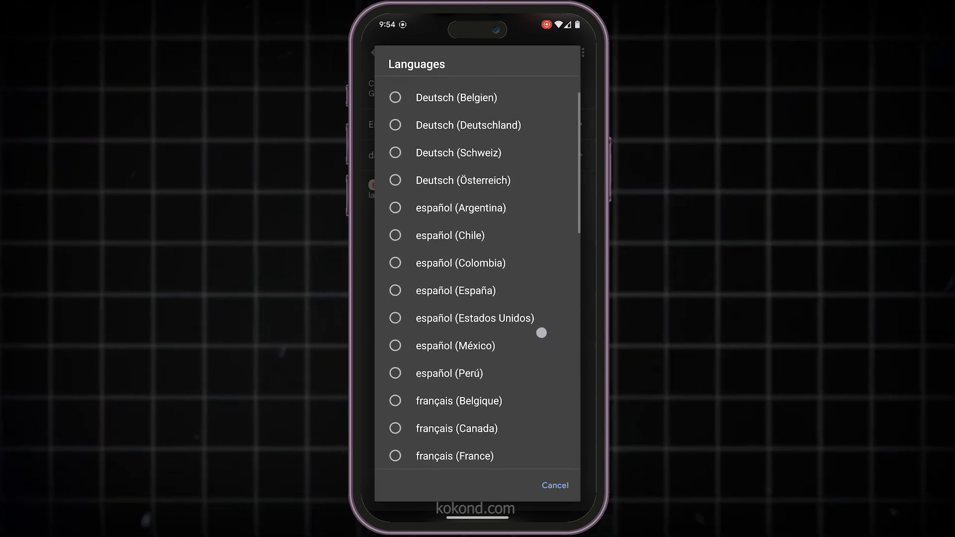
pyautogui.scroll(-3)
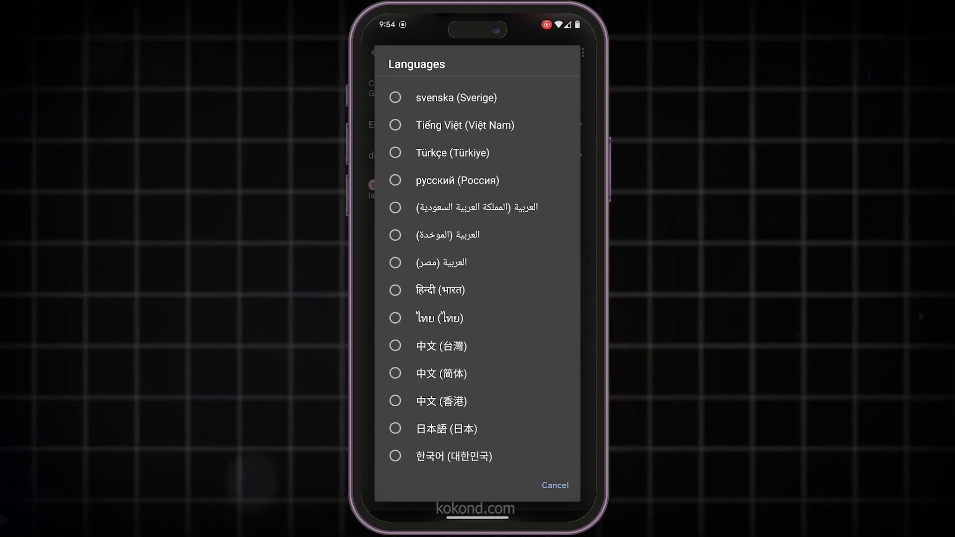